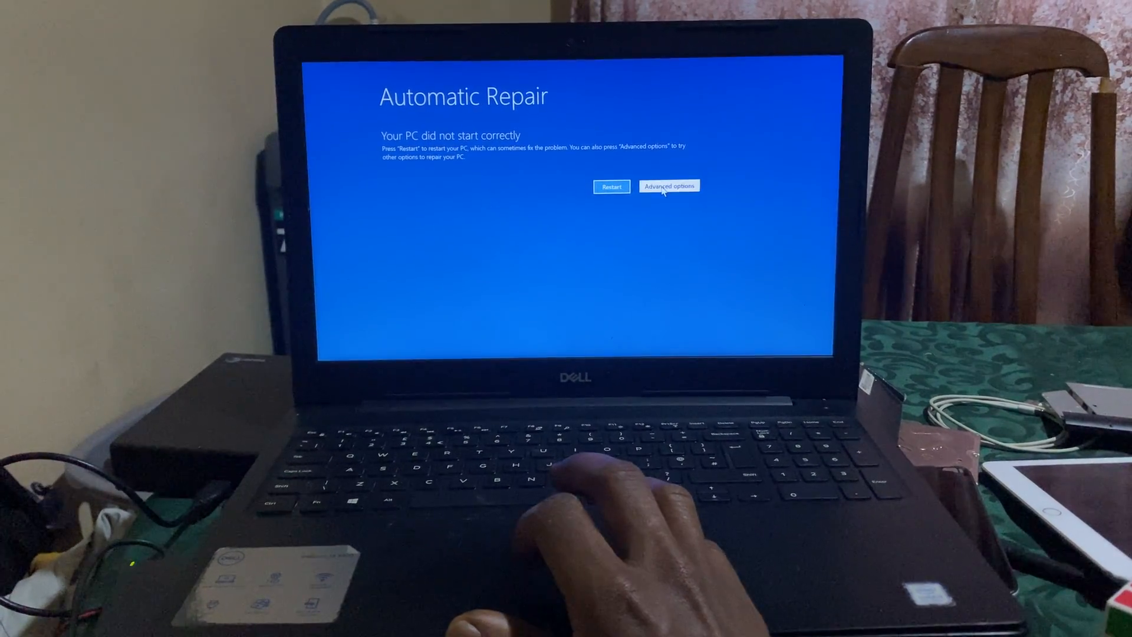
# Go from Automatic Repair through Advanced options to the Troubleshoot menu
pyautogui.click(667, 186)
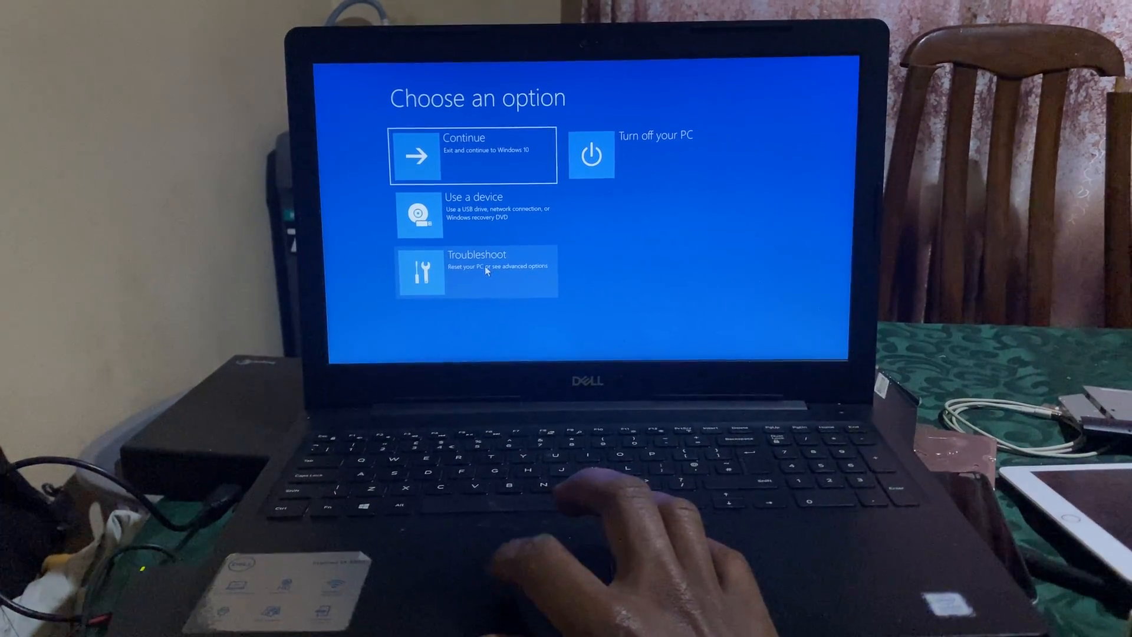
pyautogui.click(472, 271)
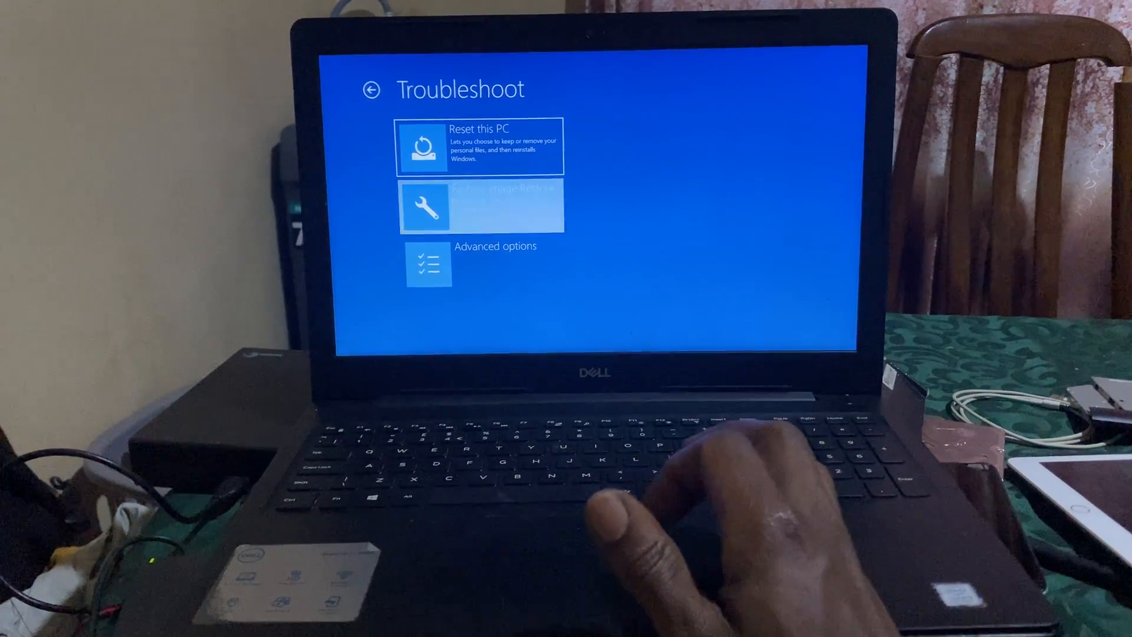
# Launch Dell's factory image restore tool from the Troubleshoot menu
pyautogui.click(480, 207)
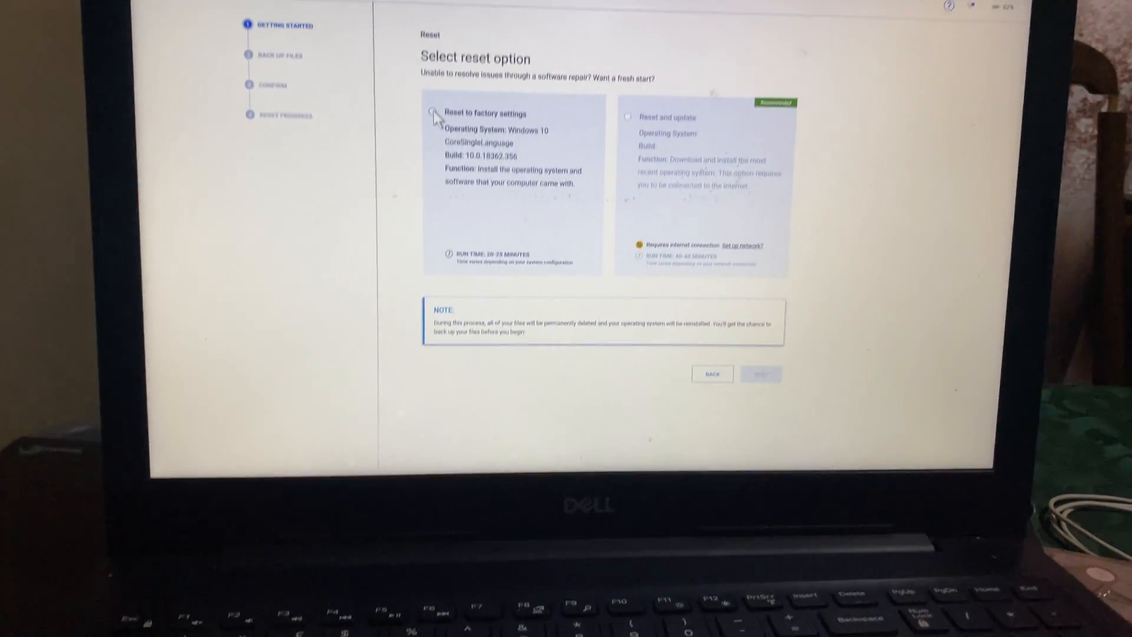
# Choose Reset to factory settings, confirm the power adapter is attached, and continue to the backup step
pyautogui.click(435, 113)
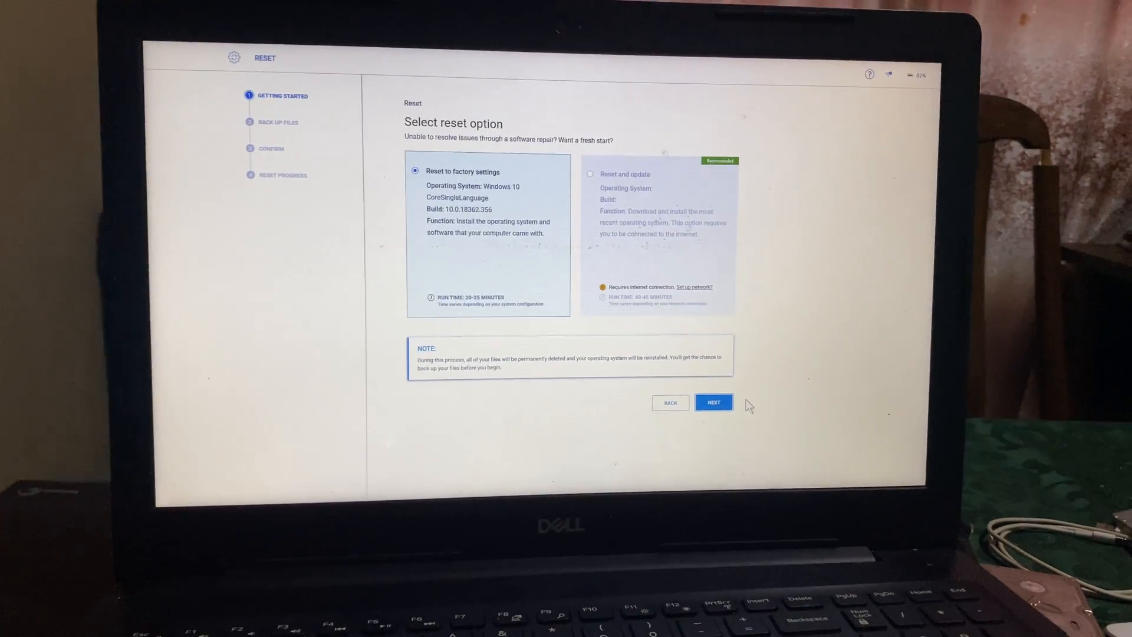
pyautogui.click(714, 402)
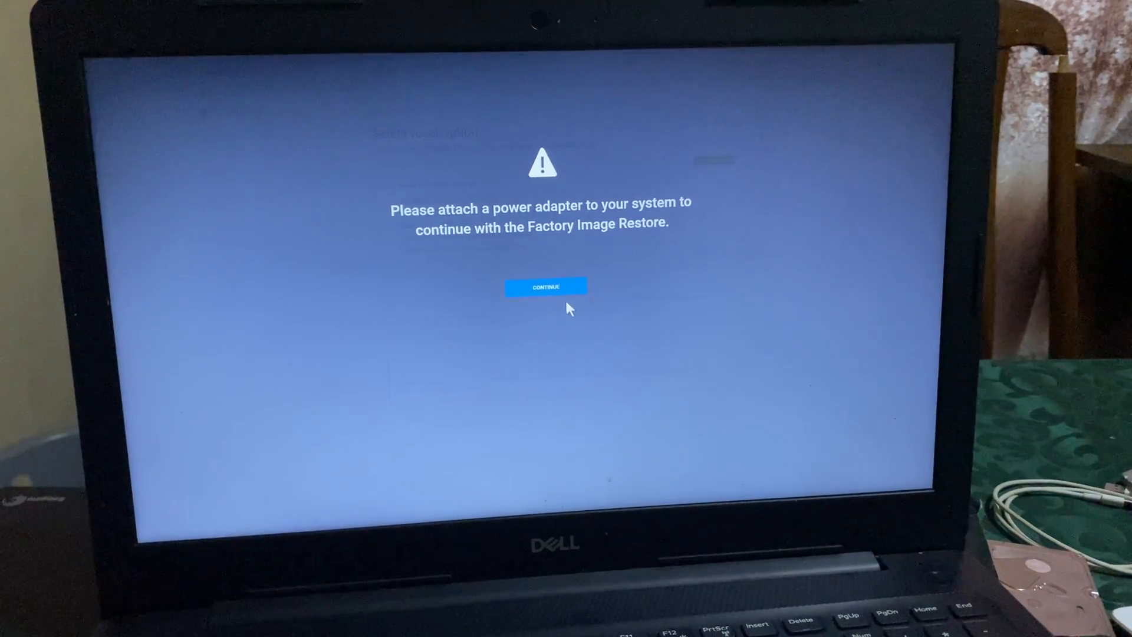
pyautogui.click(545, 286)
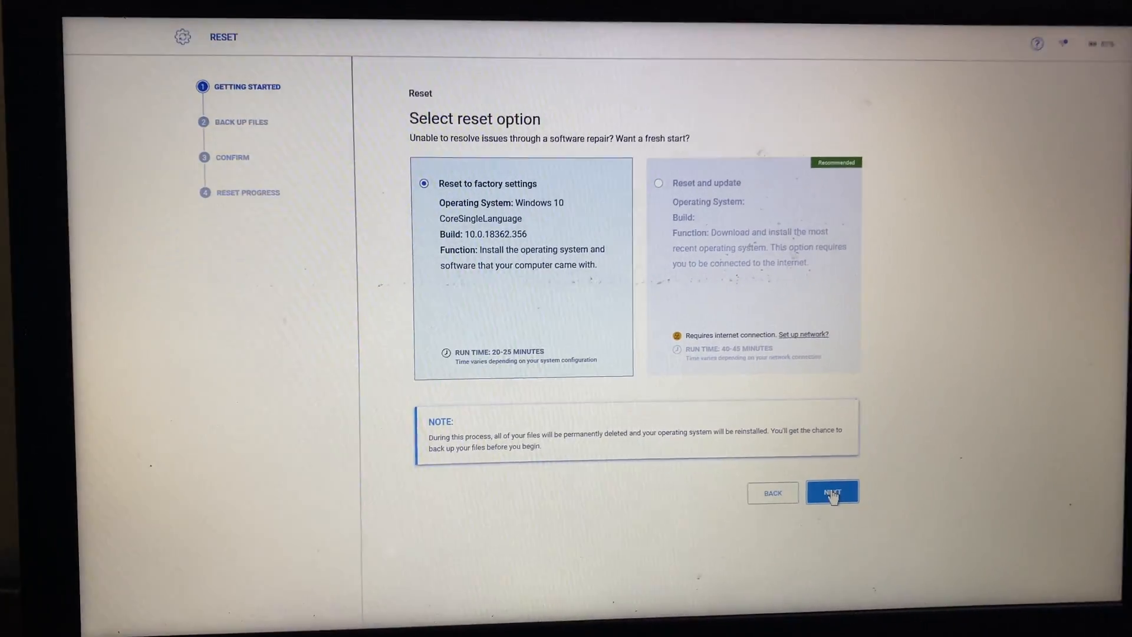
pyautogui.click(831, 492)
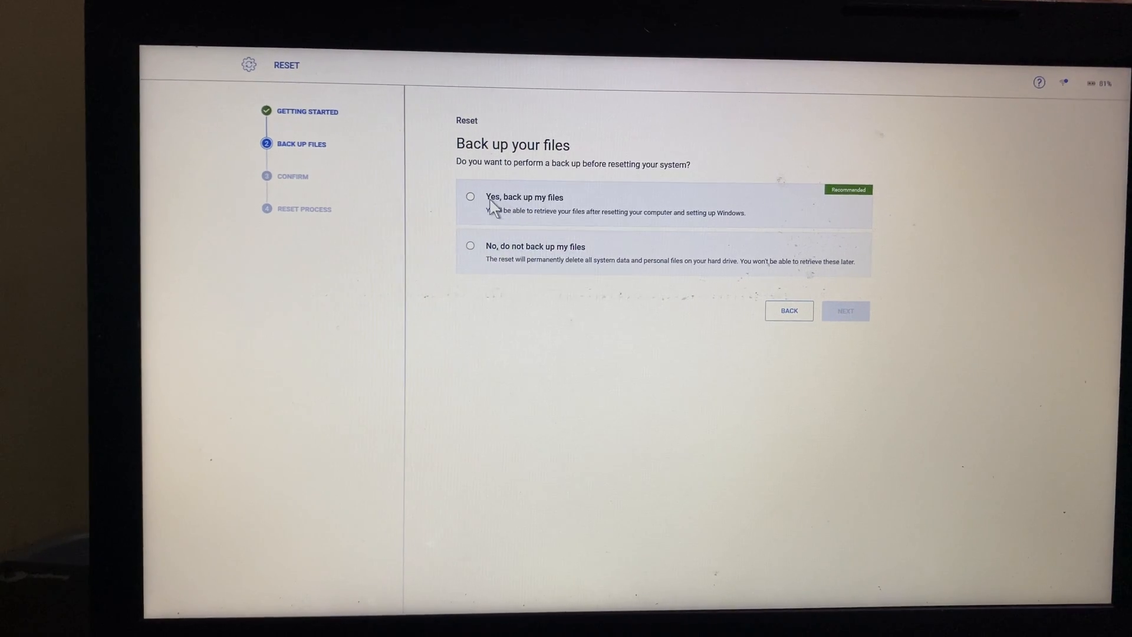
pyautogui.click(471, 197)
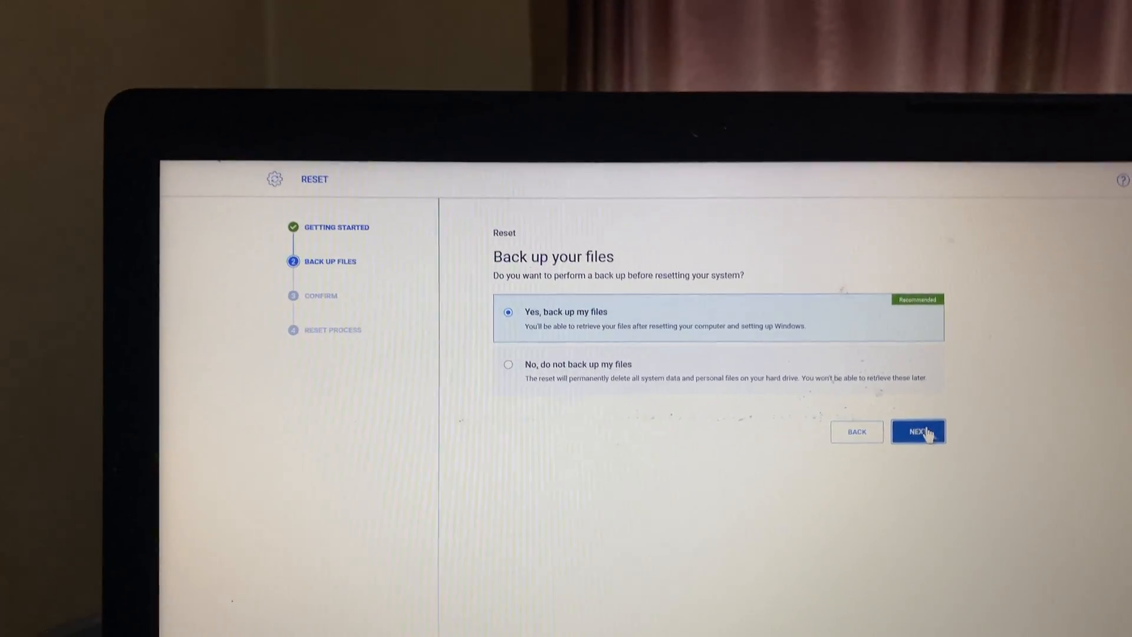
pyautogui.click(917, 431)
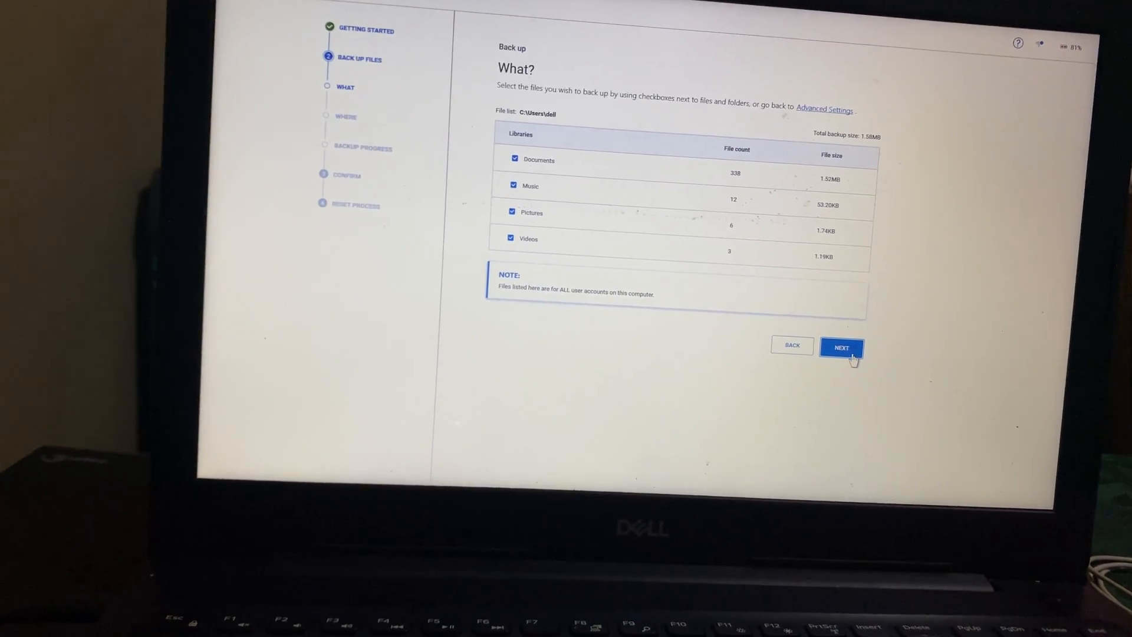
pyautogui.click(841, 346)
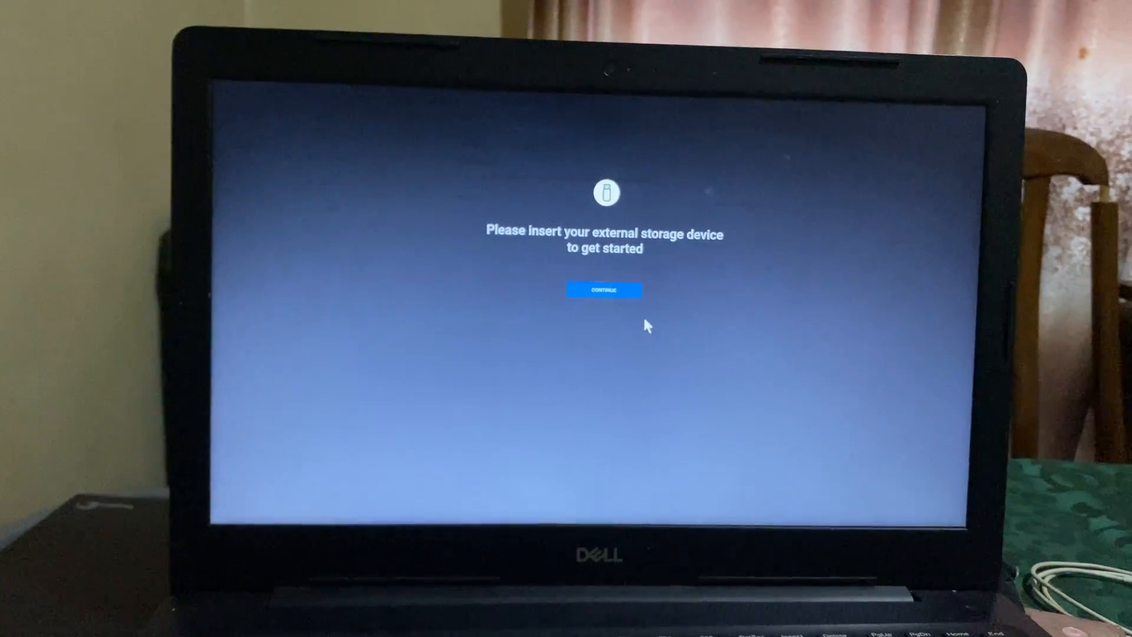
pyautogui.click(604, 290)
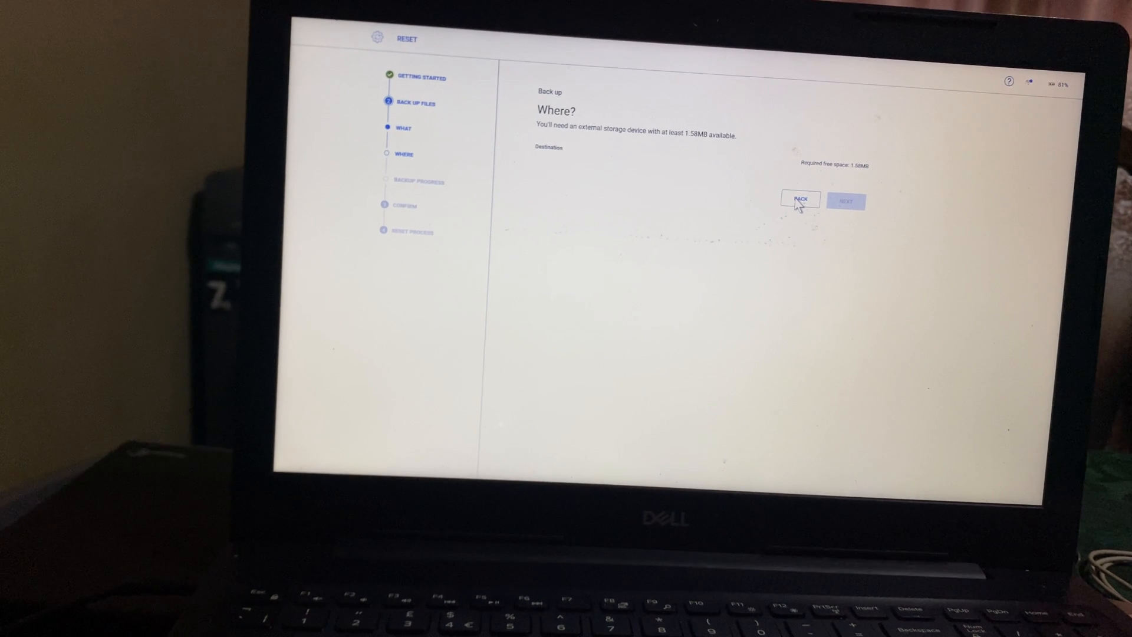
pyautogui.click(798, 201)
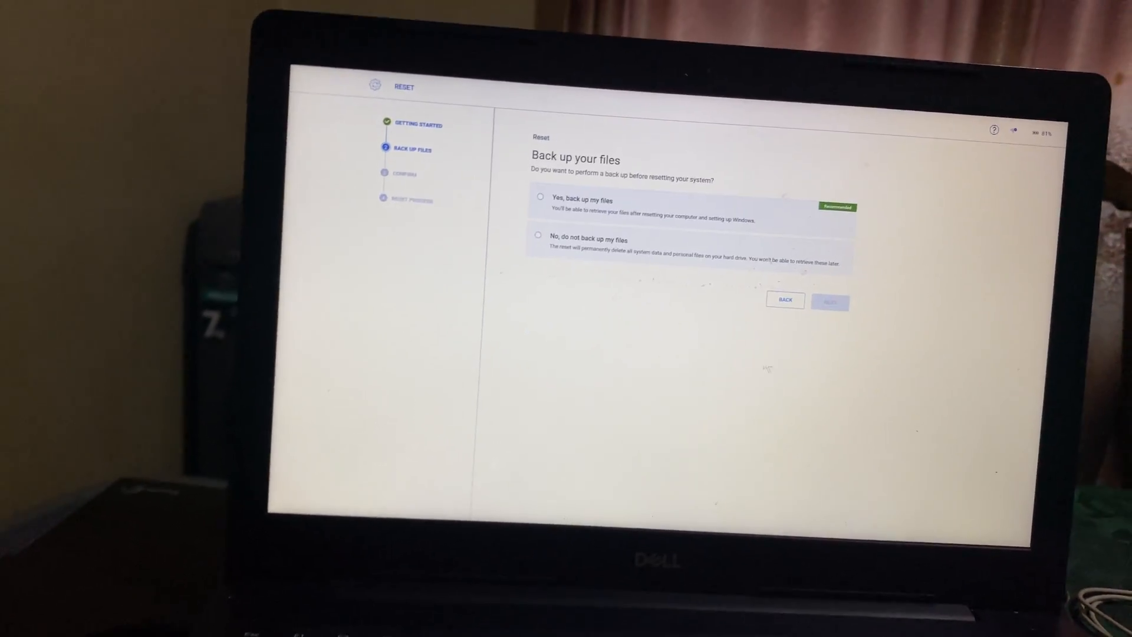
# Choose No, do not back up my files, and continue to the reset confirmation
pyautogui.click(538, 235)
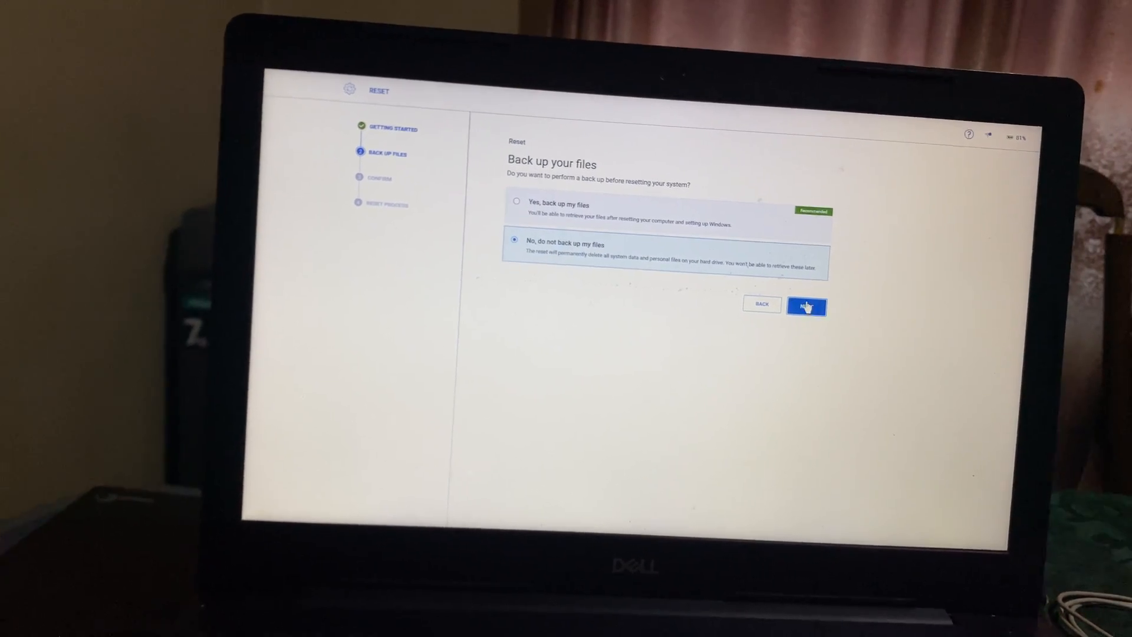
pyautogui.click(806, 306)
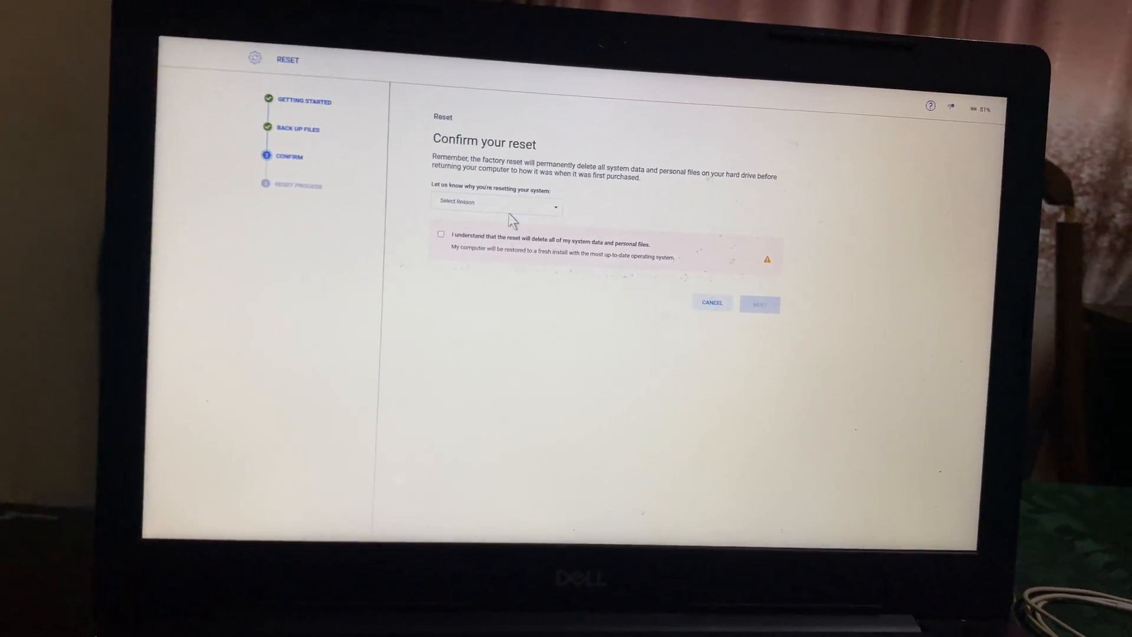
# Give Virus or malware issues as the reason, acknowledge data deletion, and start the factory reset
pyautogui.click(494, 201)
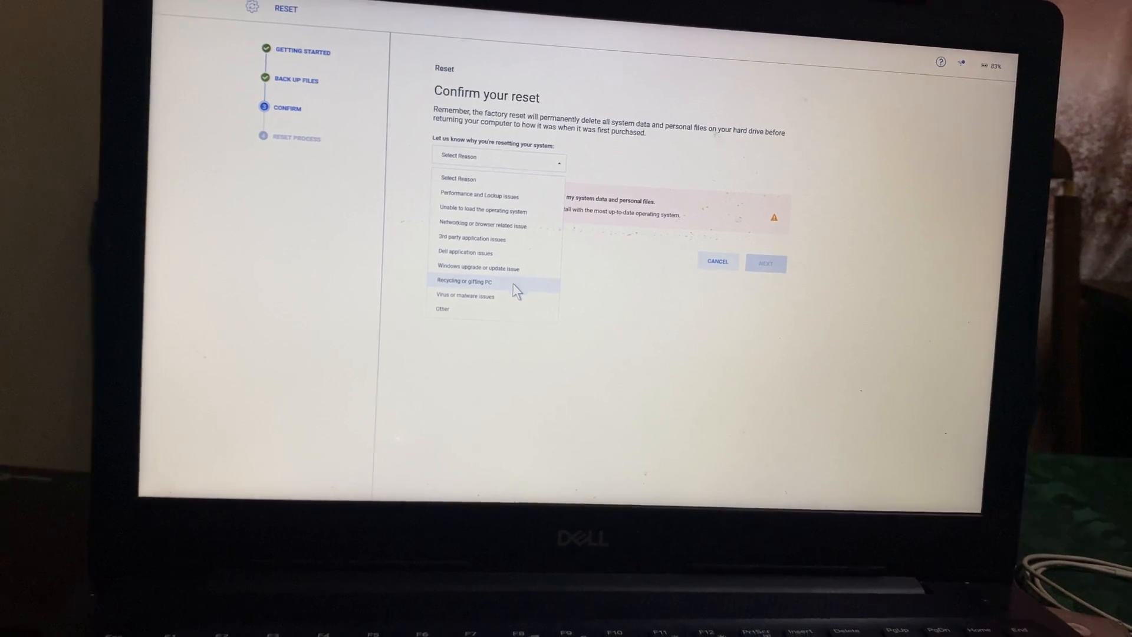
pyautogui.click(465, 295)
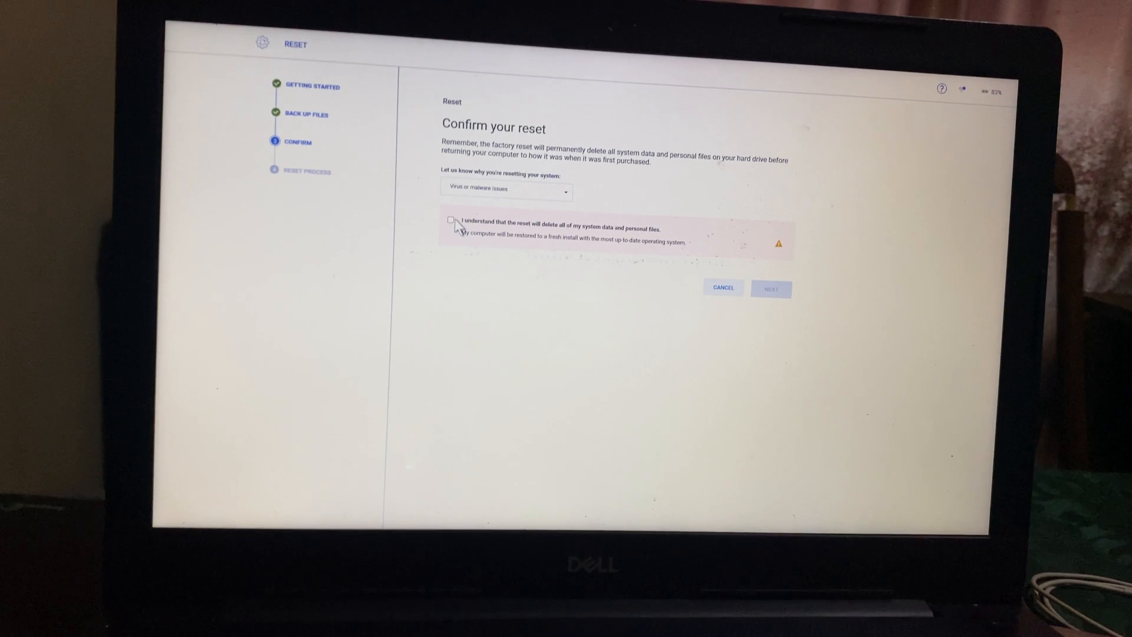
pyautogui.click(449, 221)
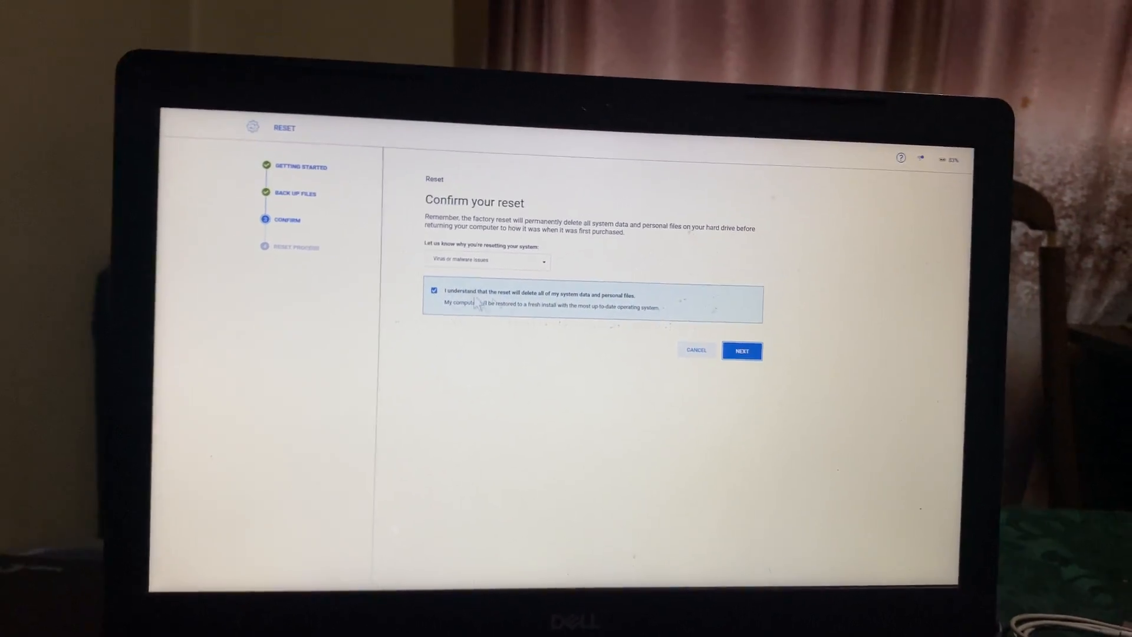
pyautogui.click(742, 352)
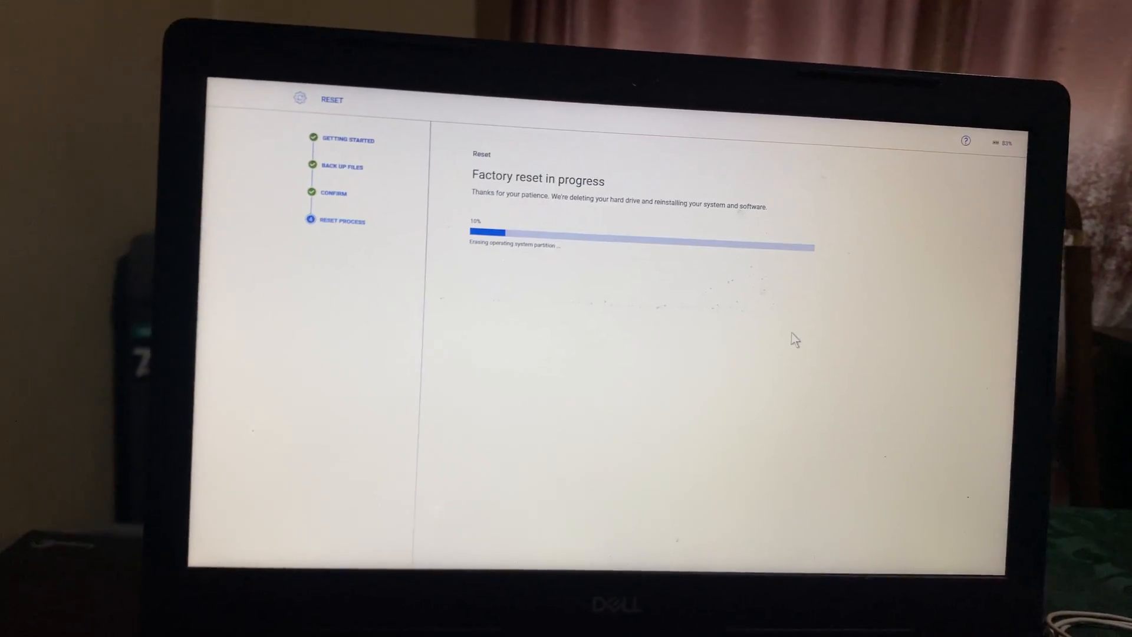